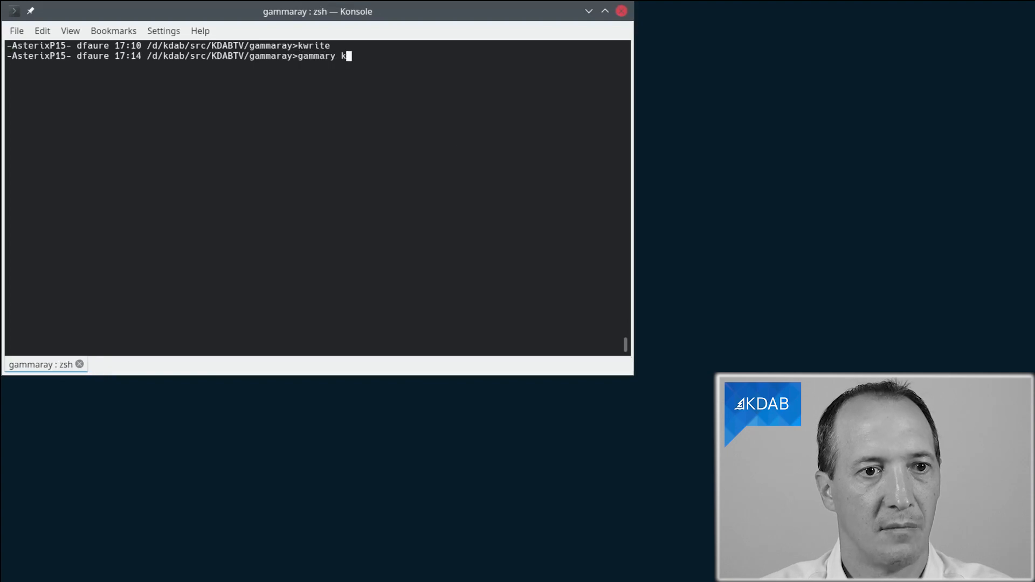
- Enter the gammaray kwrite command in Konsole to launch KWrite under GammaRay
{"action": "type", "text": "write"}
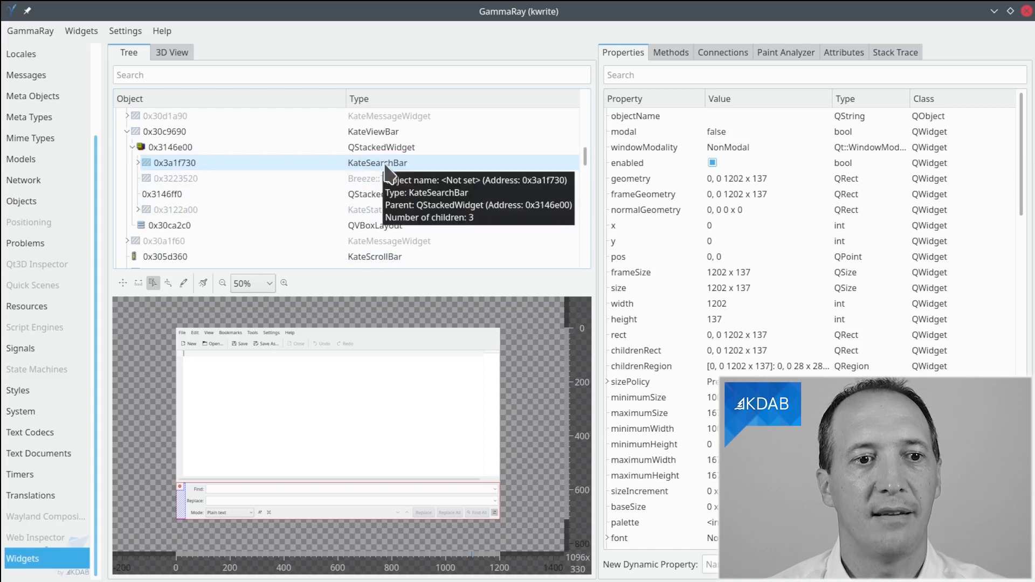
{"action": "mouse_move", "coordinate": [413, 172]}
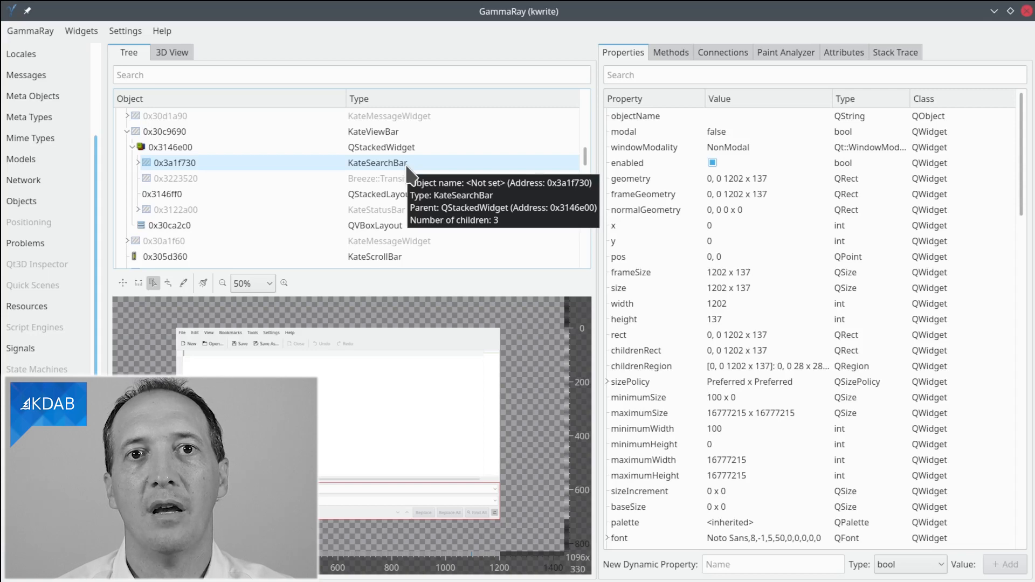
- Select the KateSearchBar widget and bring up its creation stack trace
{"action": "left_click", "coordinate": [895, 52]}
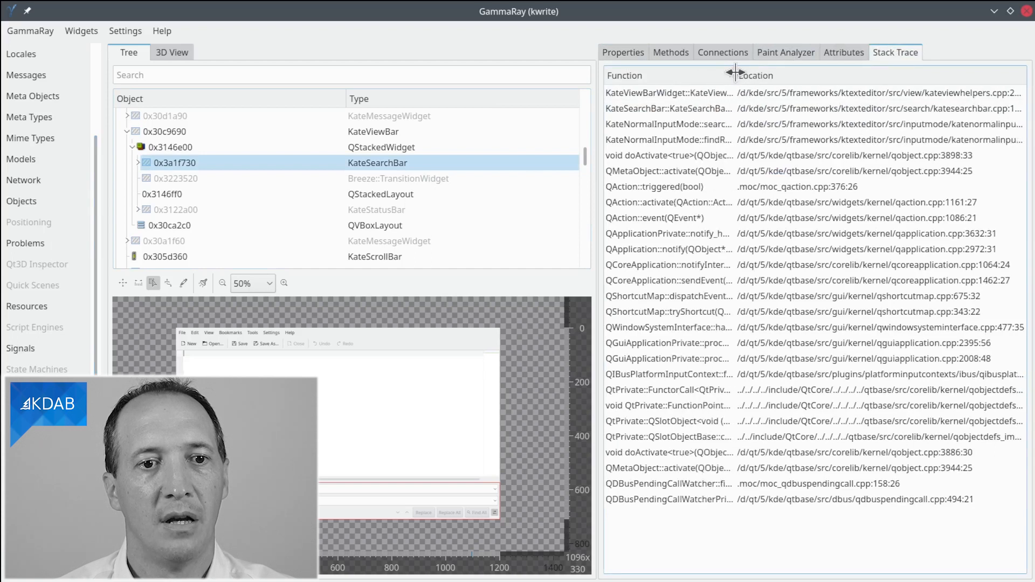
- Step through the trace frames, including KateViewBarWidget and the KateSearchBar constructor
{"action": "left_click", "coordinate": [669, 92]}
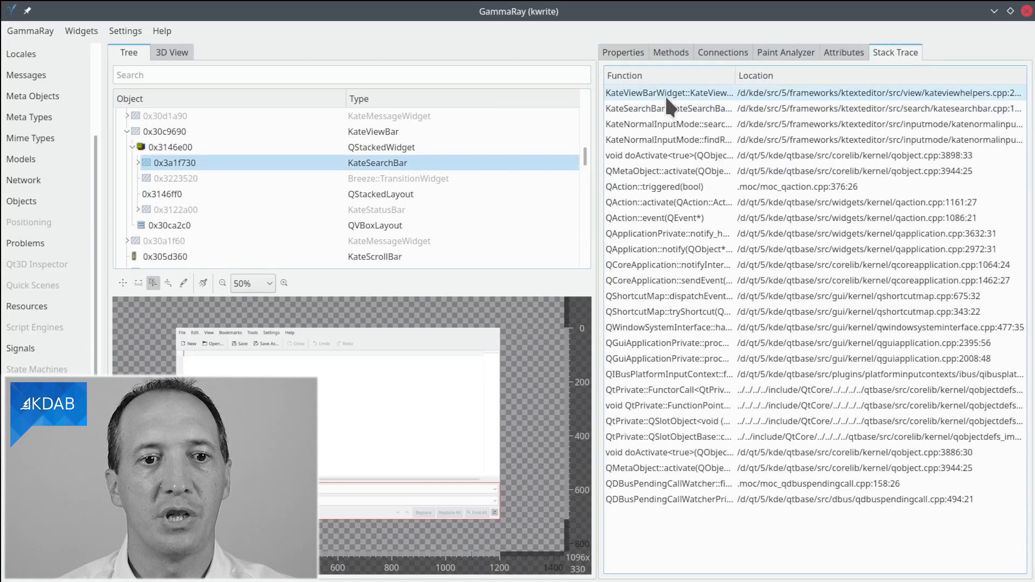
{"action": "left_click", "coordinate": [669, 109]}
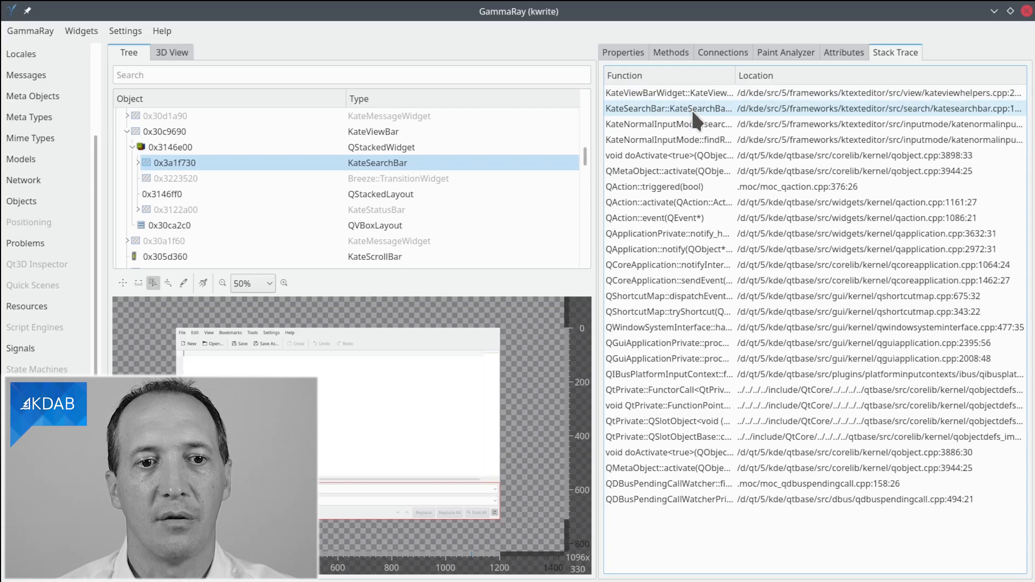
{"action": "left_click", "coordinate": [668, 124]}
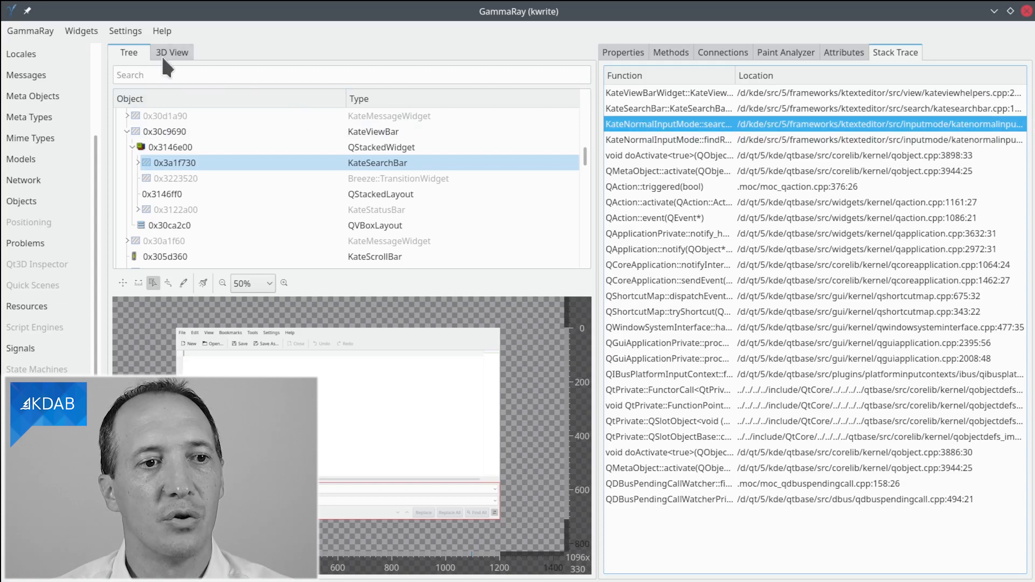
{"action": "left_click", "coordinate": [124, 30]}
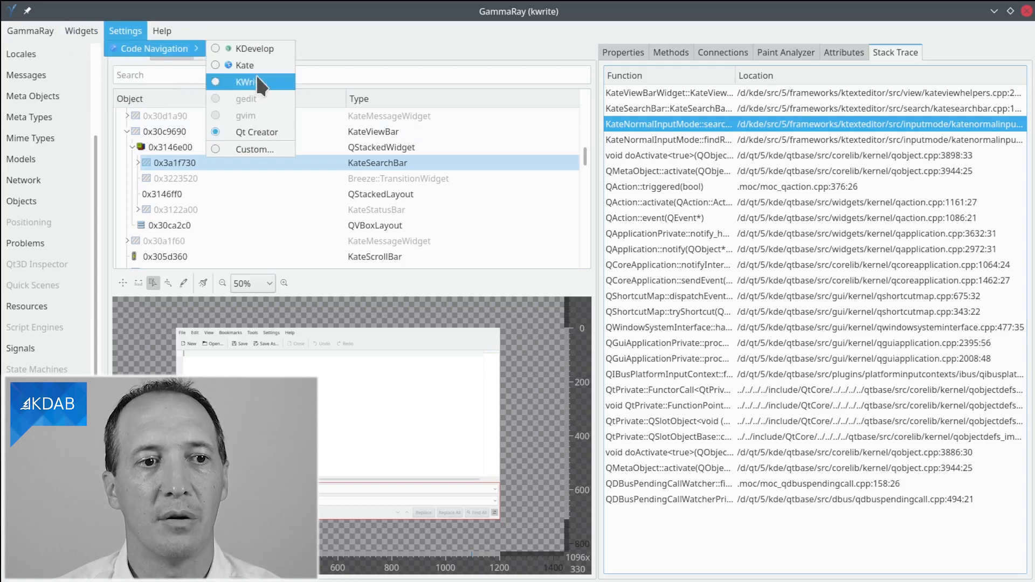
- Choose Qt Creator as the editor under Settings > Code Navigation
{"action": "left_click", "coordinate": [244, 82]}
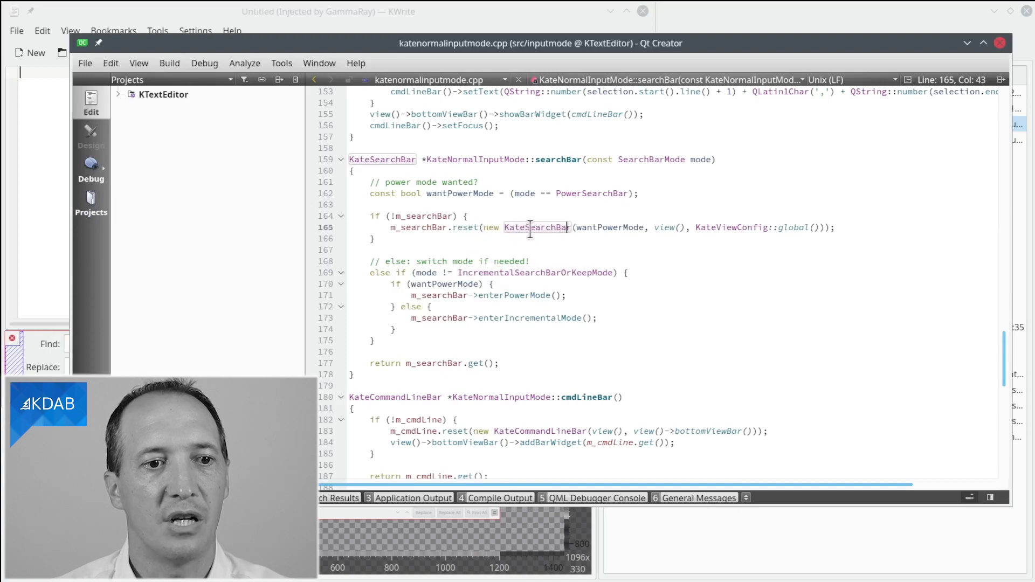
{"action": "mouse_move", "coordinate": [535, 227]}
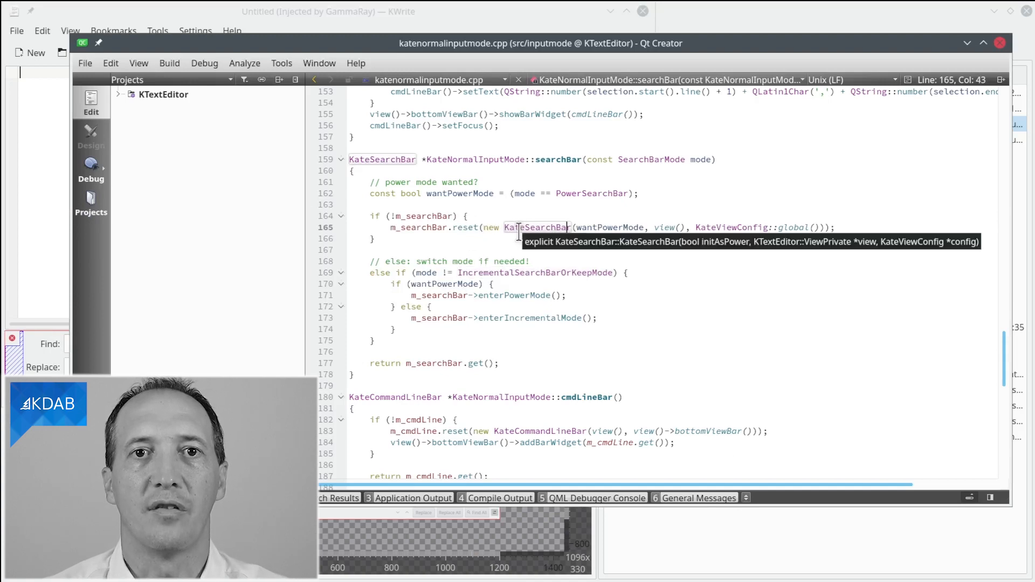